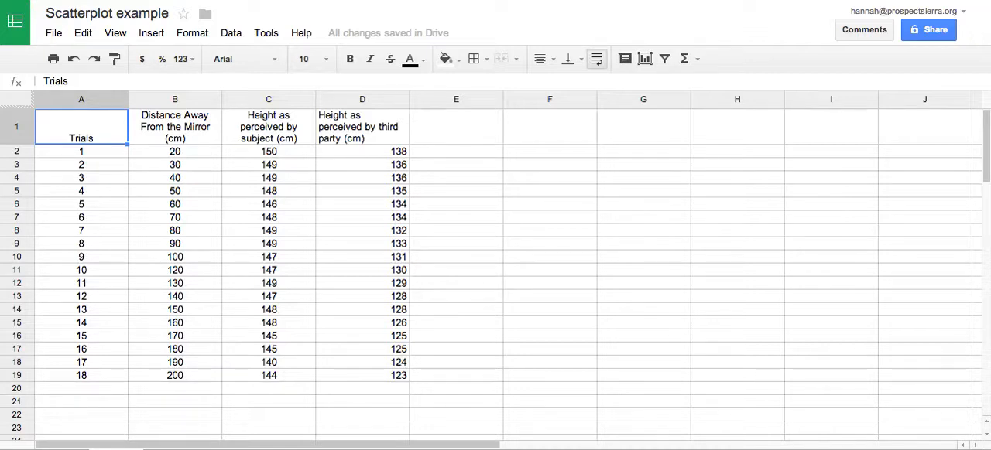
pyautogui.moveTo(187, 151)
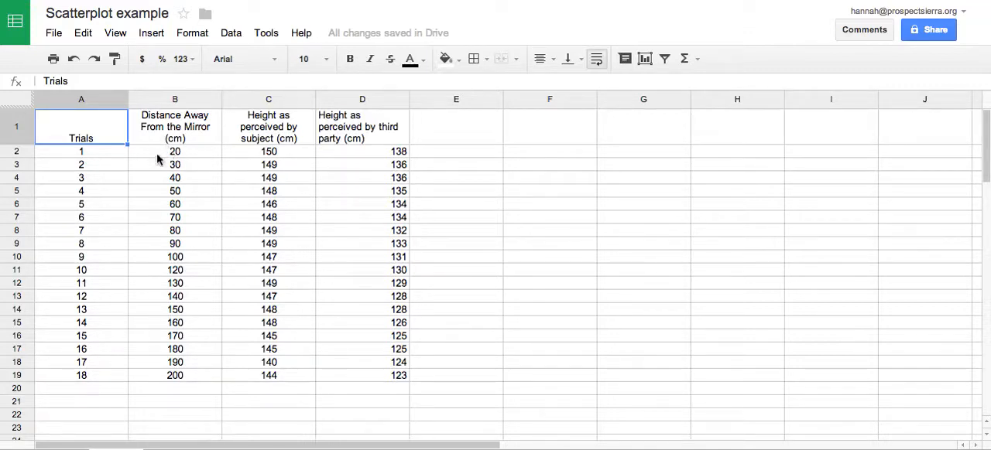
pyautogui.moveTo(150, 364)
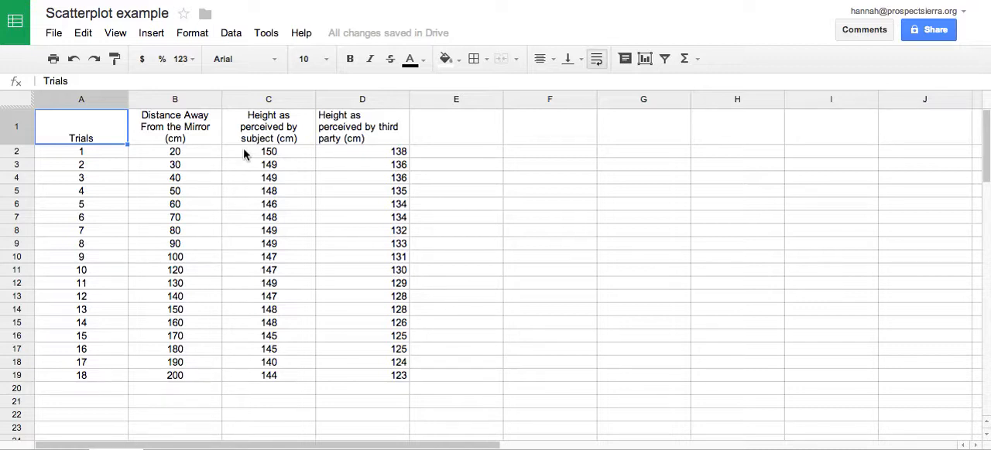
pyautogui.moveTo(167, 136)
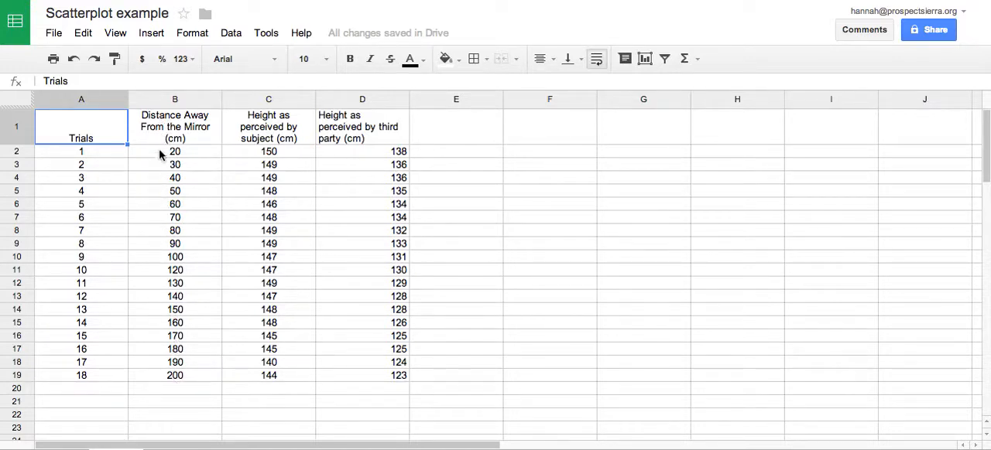
pyautogui.moveTo(177, 390)
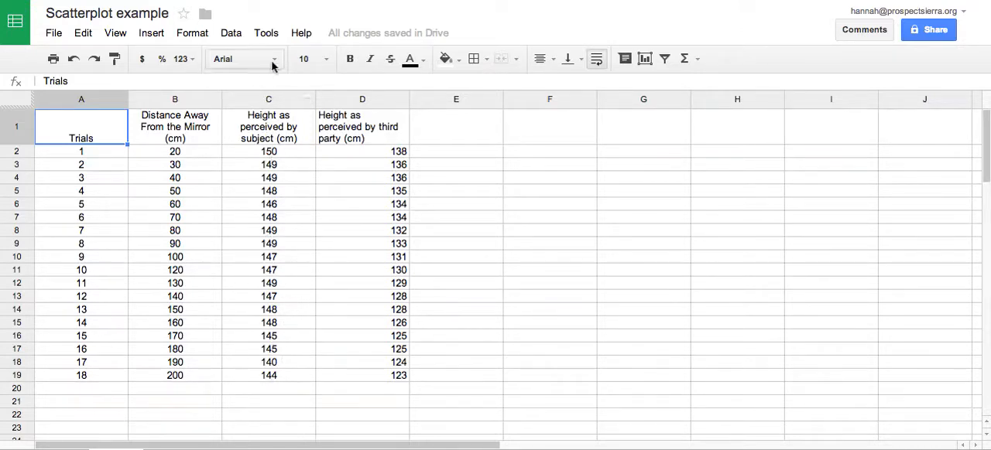
pyautogui.moveTo(196, 217)
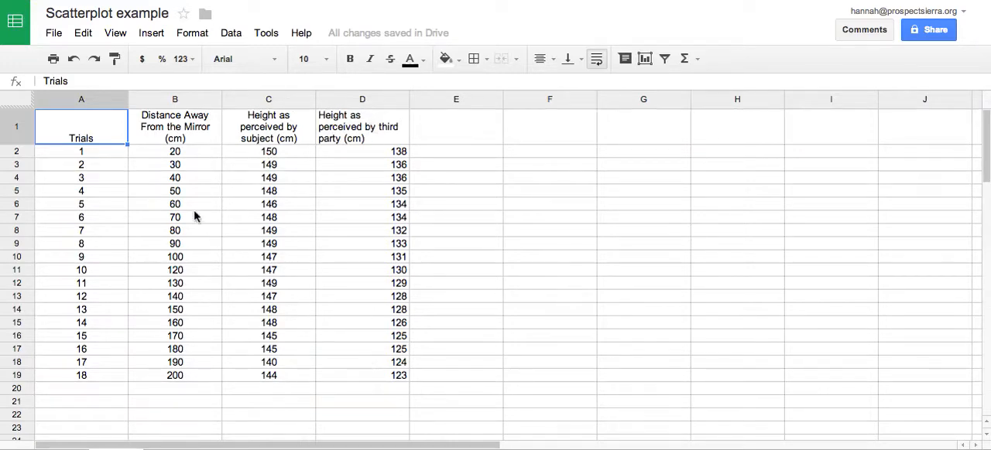
# - Select the distance and height columns B1:D19, headers included, for charting
pyautogui.click(549, 282)
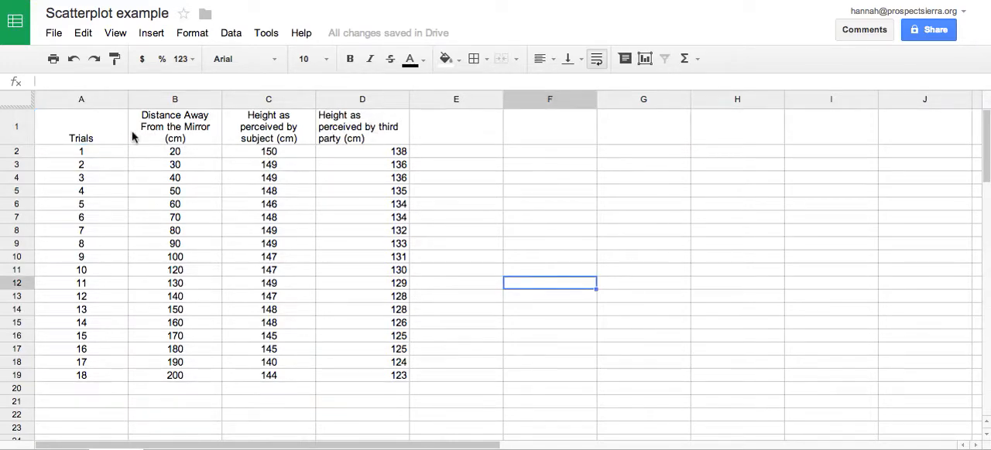
pyautogui.click(173, 127)
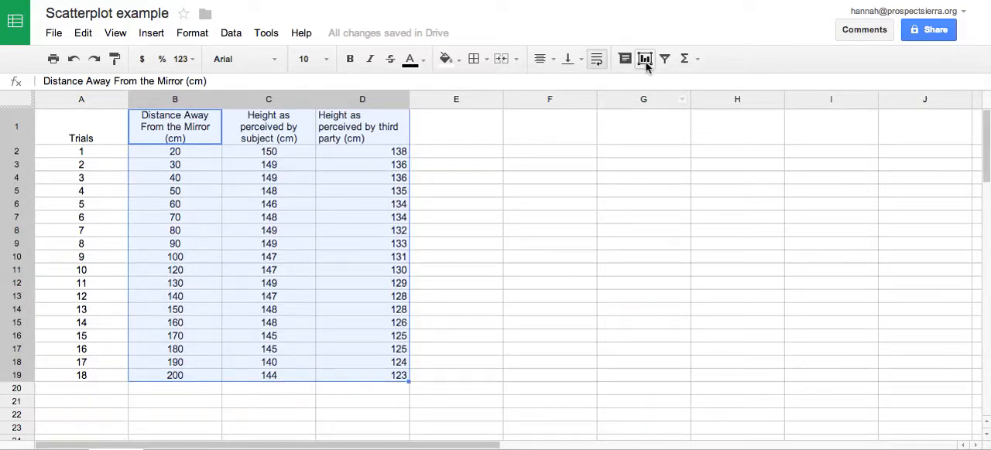
pyautogui.moveTo(644, 59)
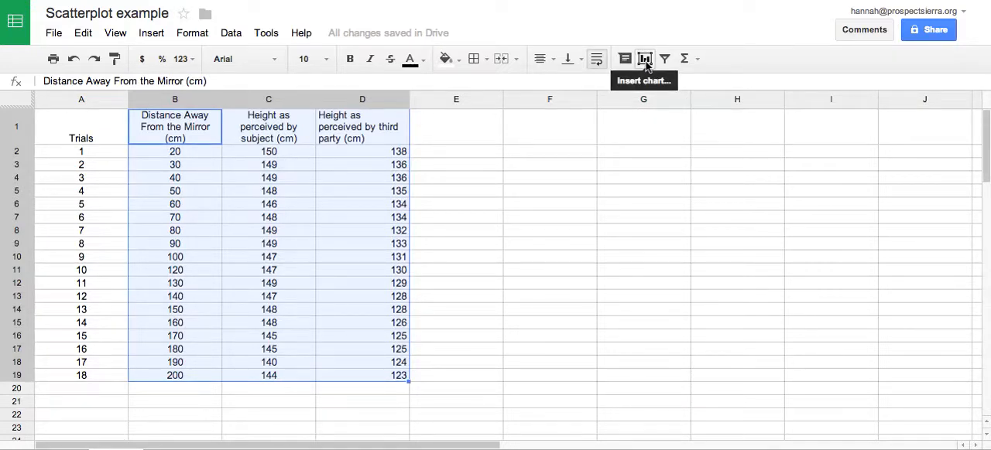
# - Insert a chart from B1:D19 and set its type to Scatter
pyautogui.click(644, 59)
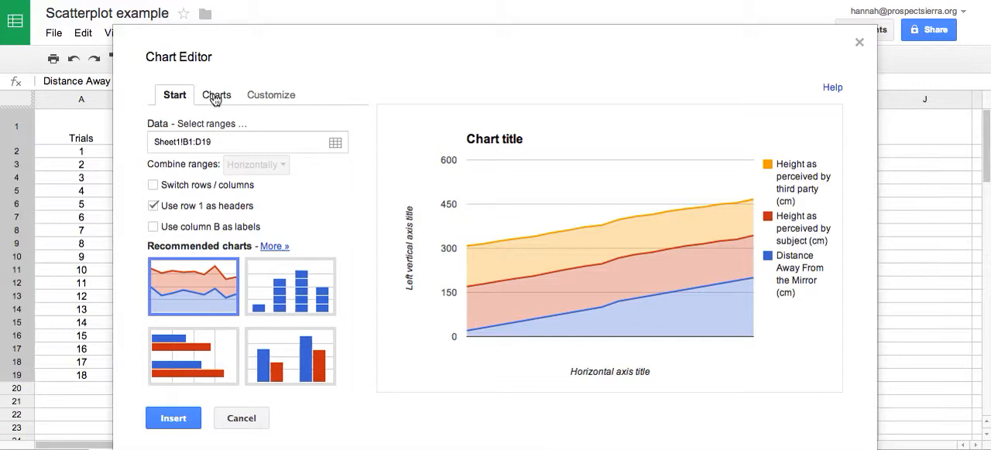
pyautogui.click(216, 95)
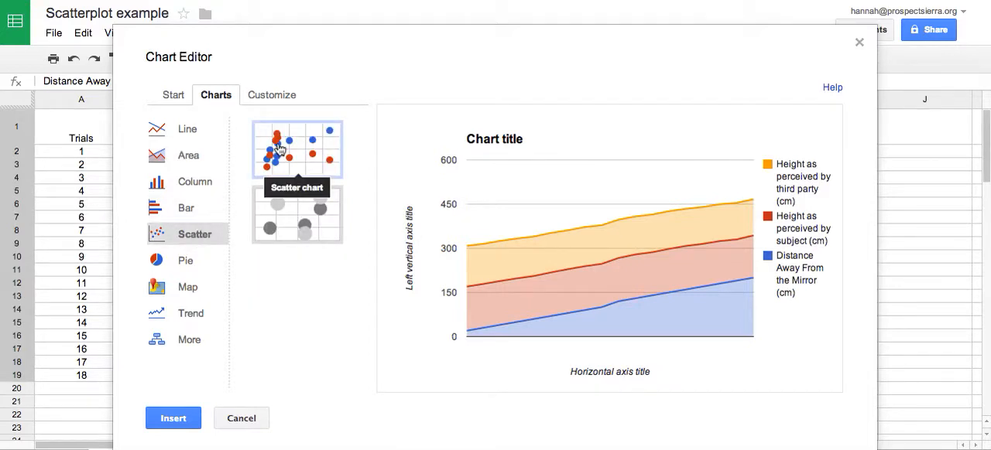
pyautogui.click(297, 149)
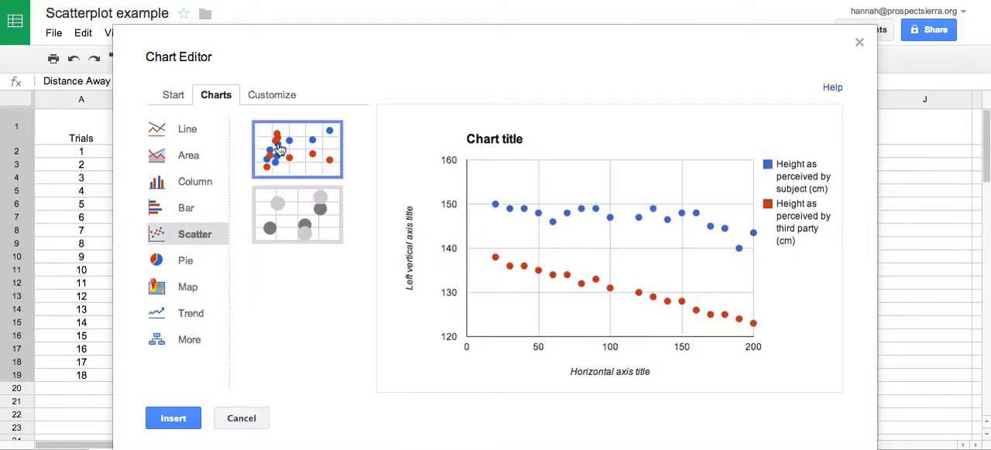
pyautogui.moveTo(268, 99)
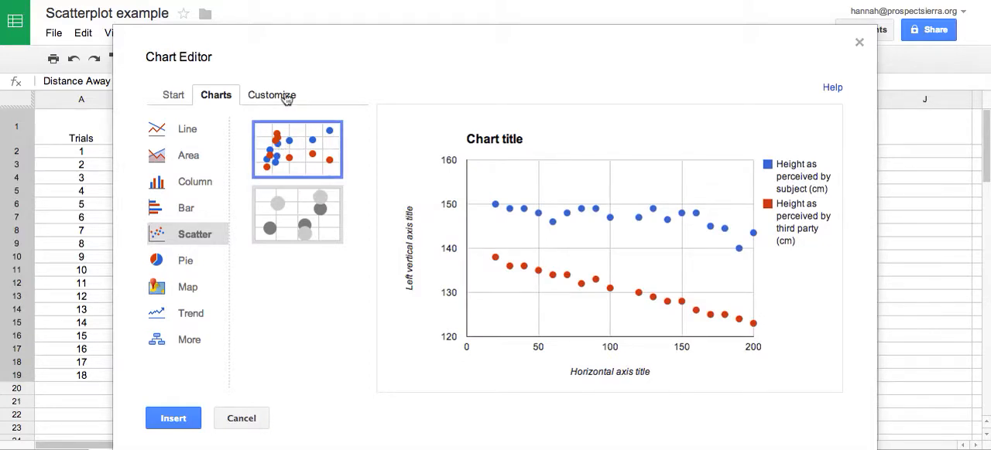
# - Give the scatter chart the title 'Size of Mirror Reflection' in the Customize settings
pyautogui.click(272, 95)
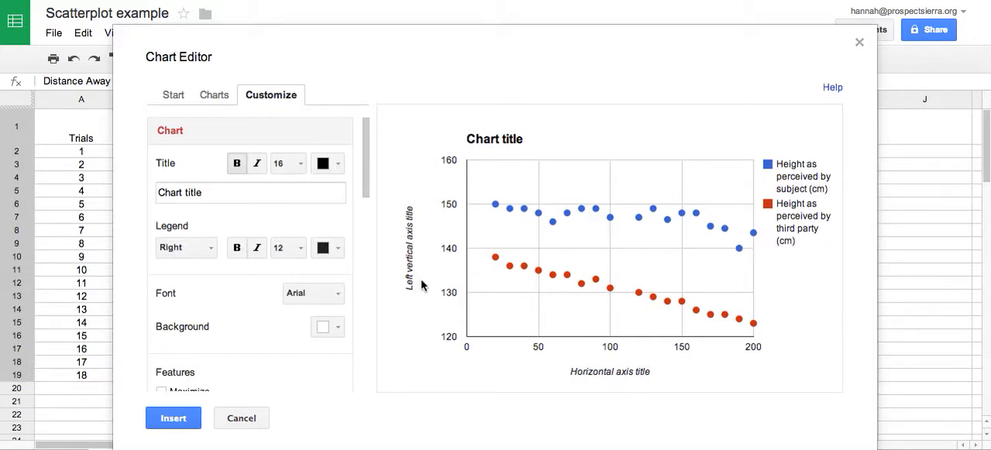
pyautogui.click(251, 192)
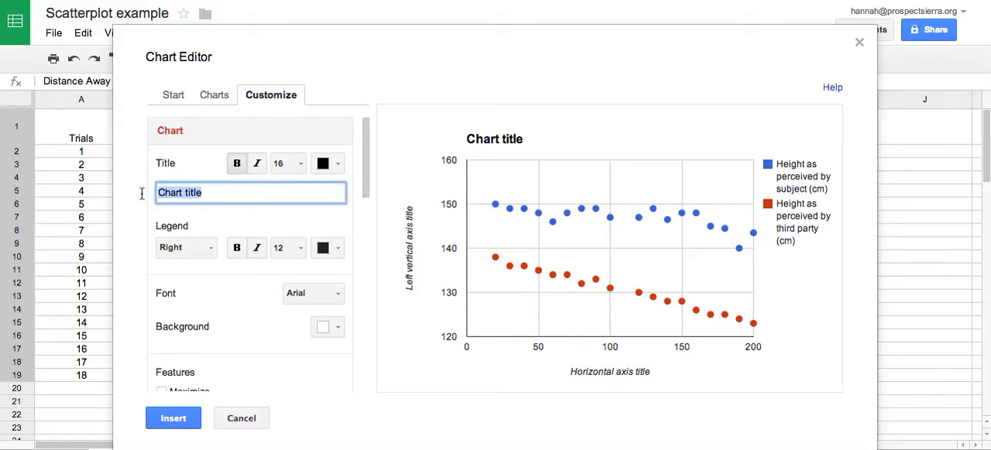
pyautogui.write('Size of')
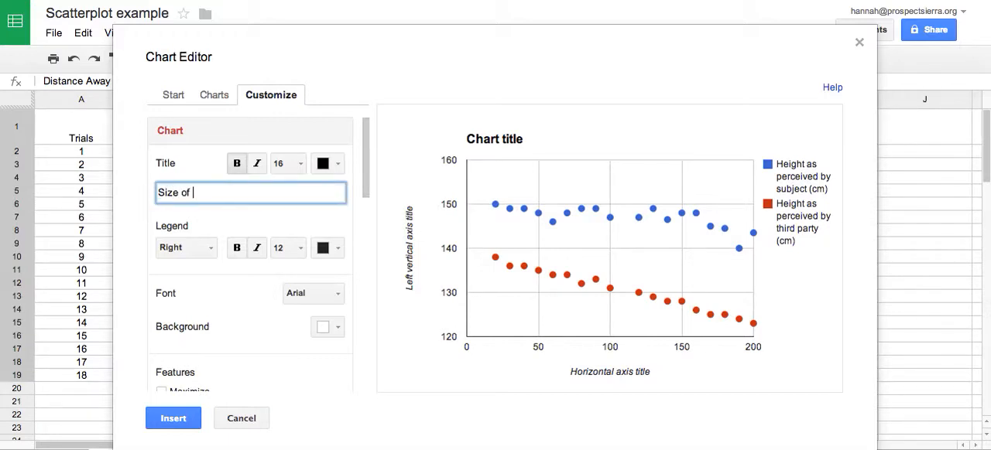
pyautogui.write('Mirror Refle')
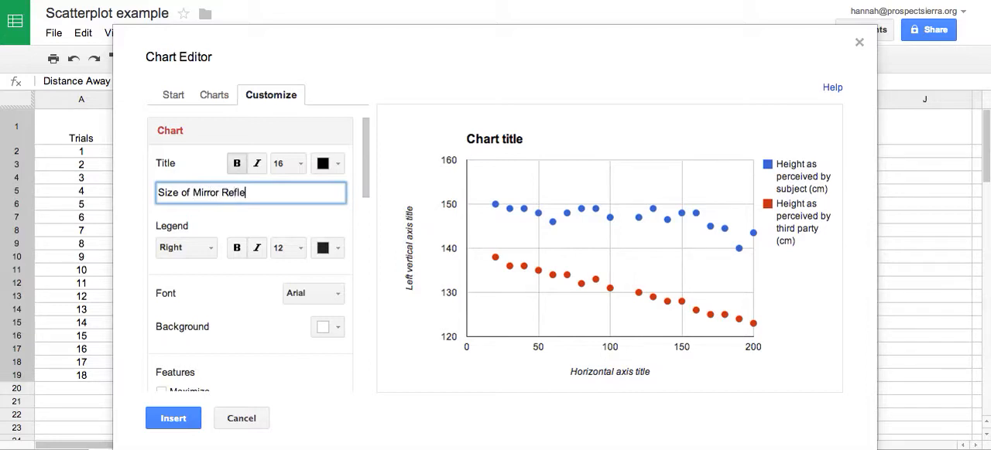
pyautogui.write('ction')
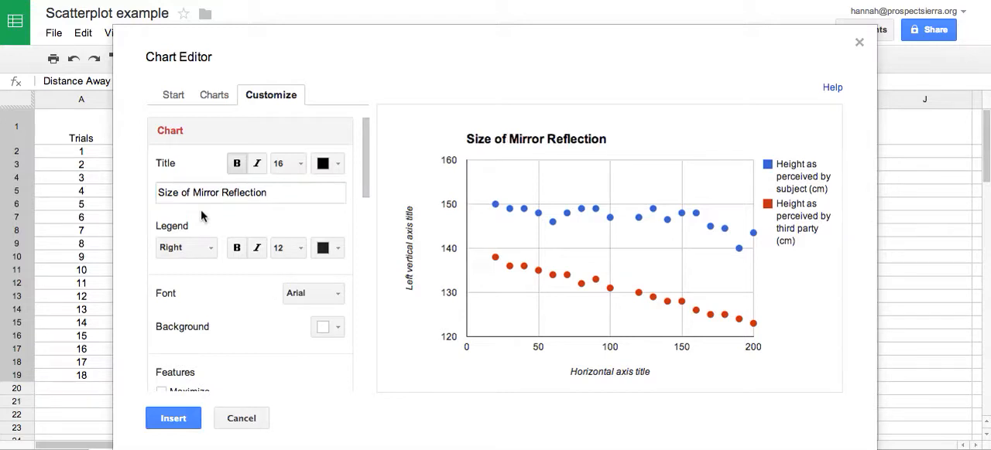
# - Title the horizontal axis 'Distance from Mirror (cm)'
pyautogui.scroll(-3)
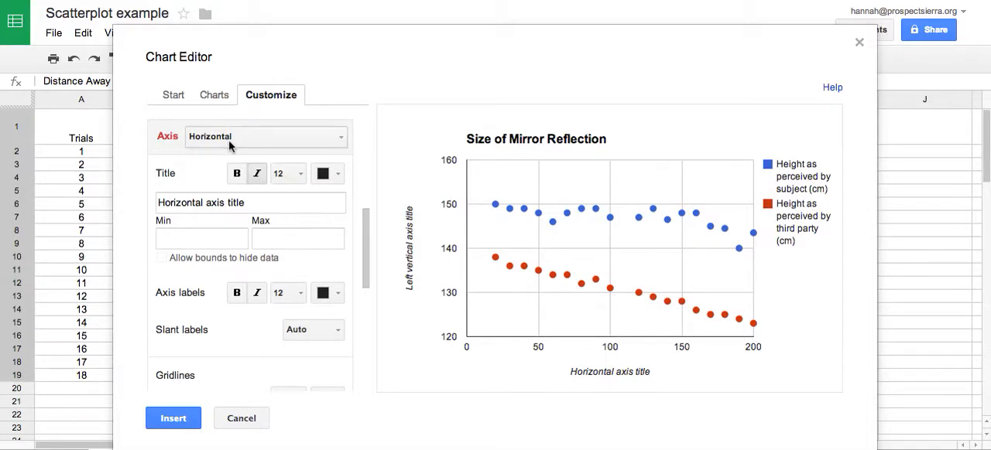
pyautogui.click(266, 136)
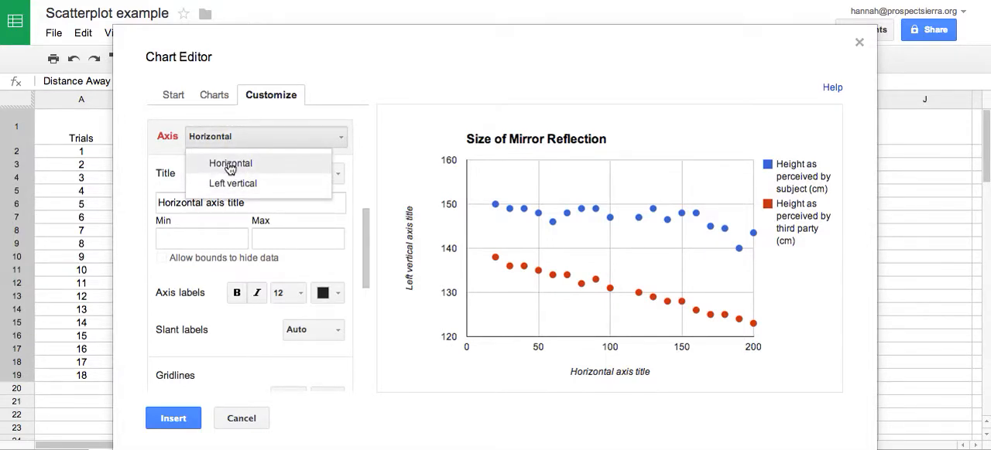
pyautogui.moveTo(232, 182)
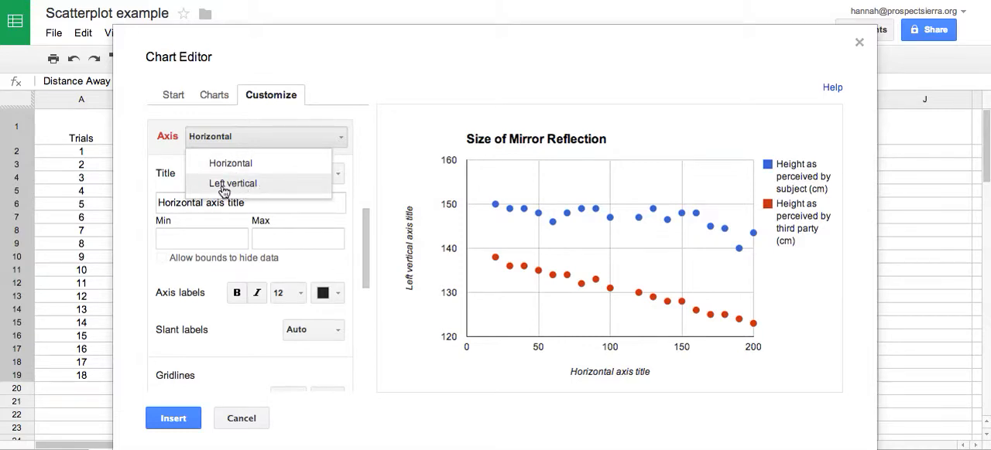
pyautogui.click(229, 163)
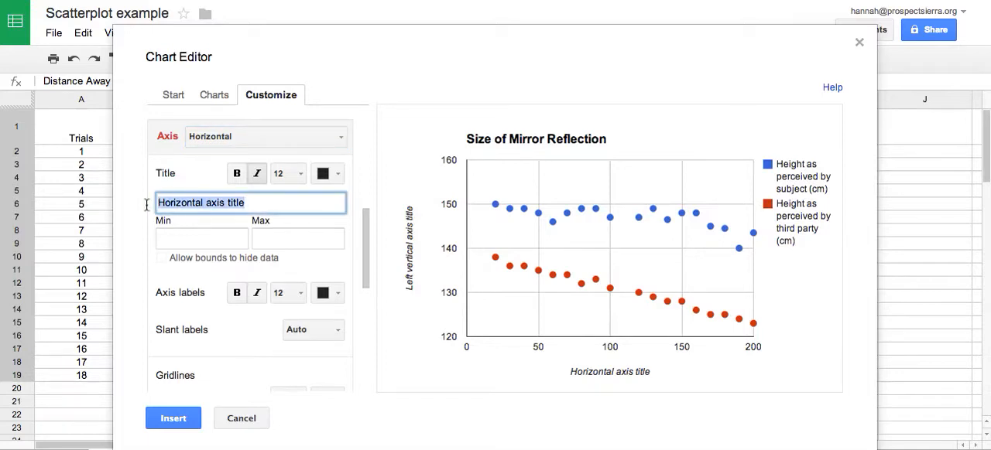
pyautogui.write('Distance from M')
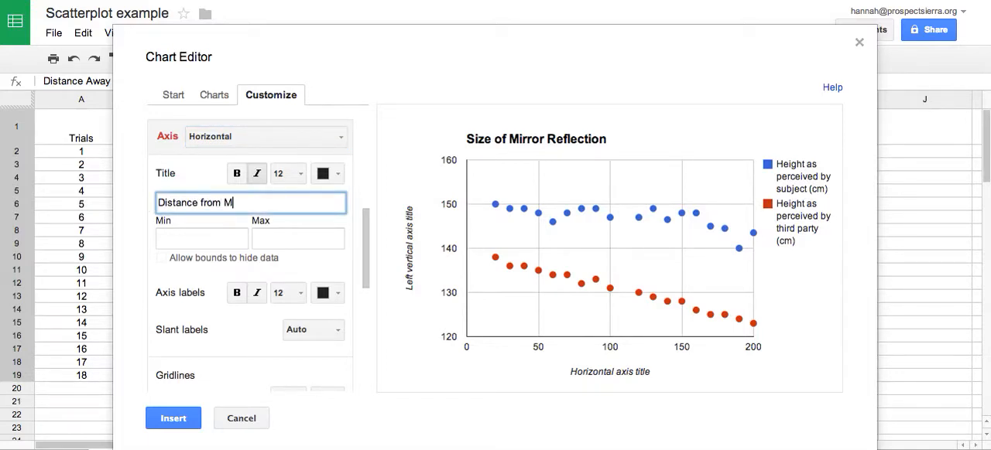
pyautogui.write('irror')
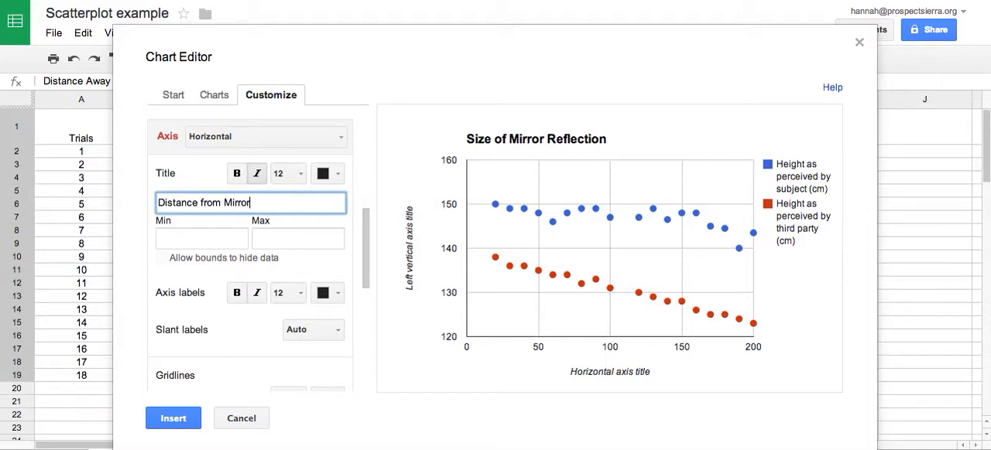
pyautogui.write('(cm)')
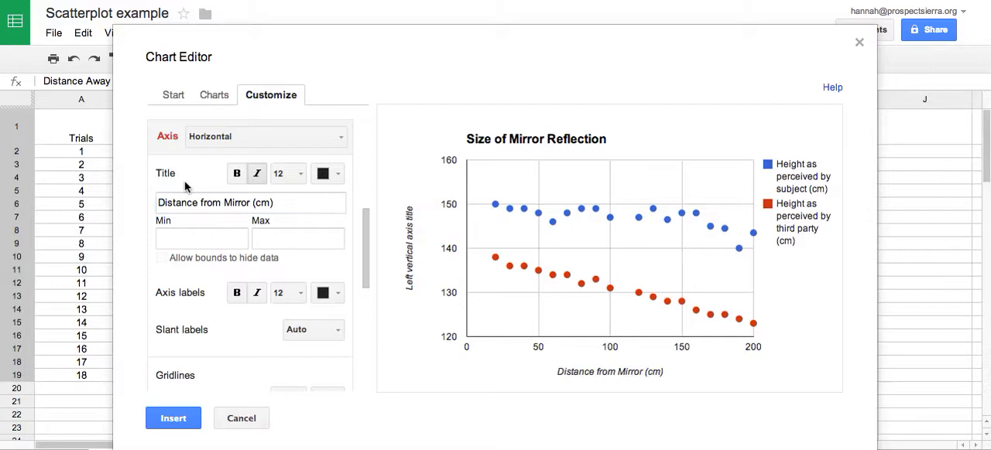
pyautogui.moveTo(650, 388)
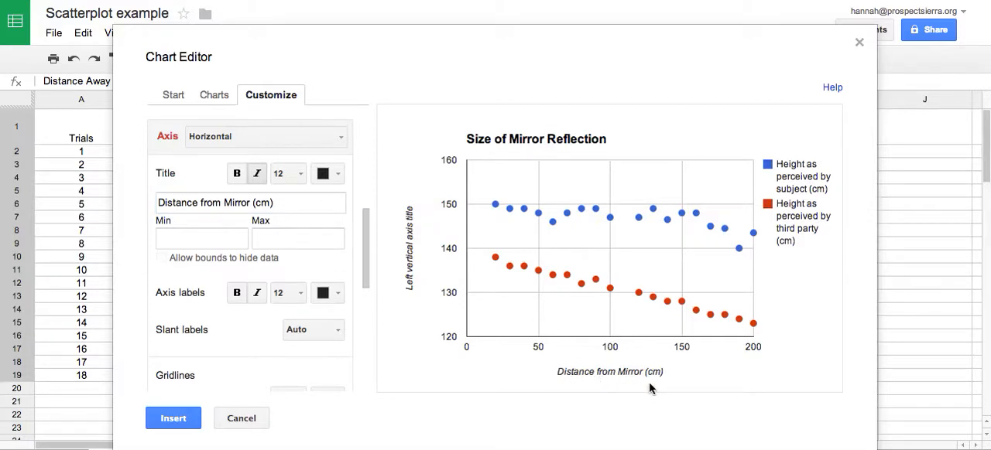
pyautogui.moveTo(662, 359)
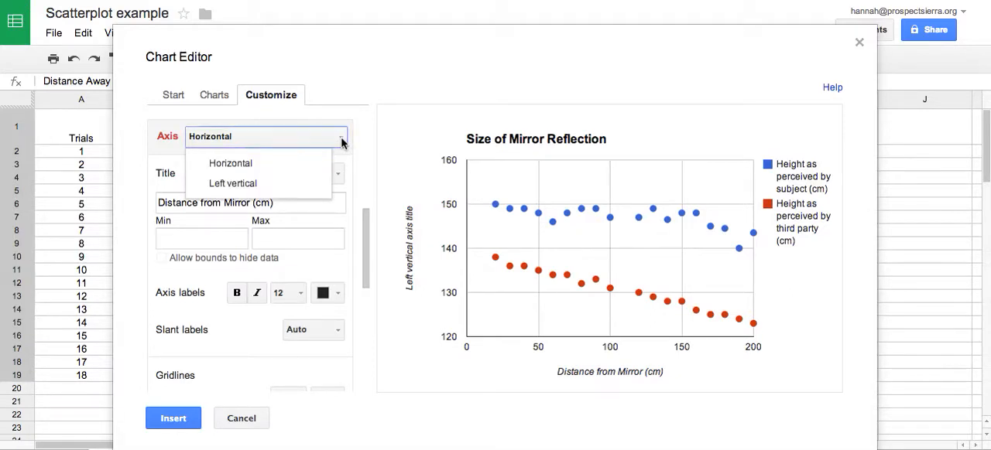
# - Title the left vertical axis 'Height of the Reflection (cm)'
pyautogui.click(232, 183)
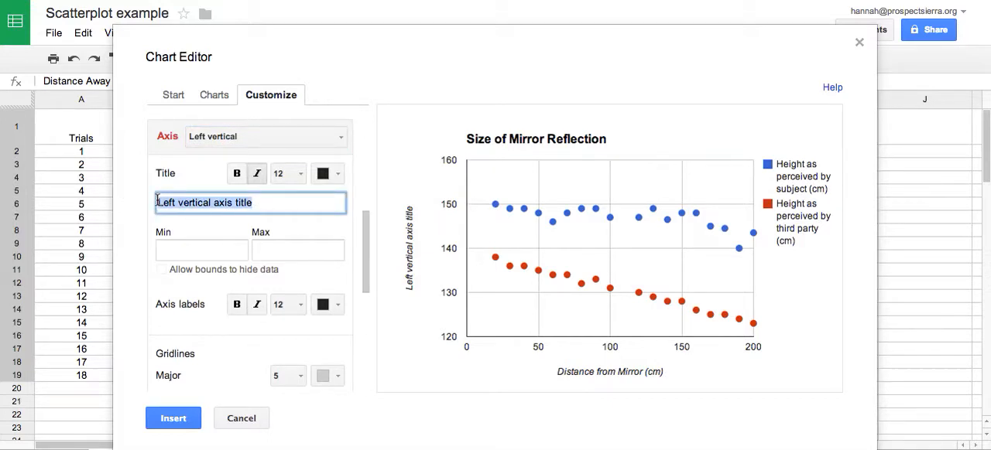
pyautogui.write('H')
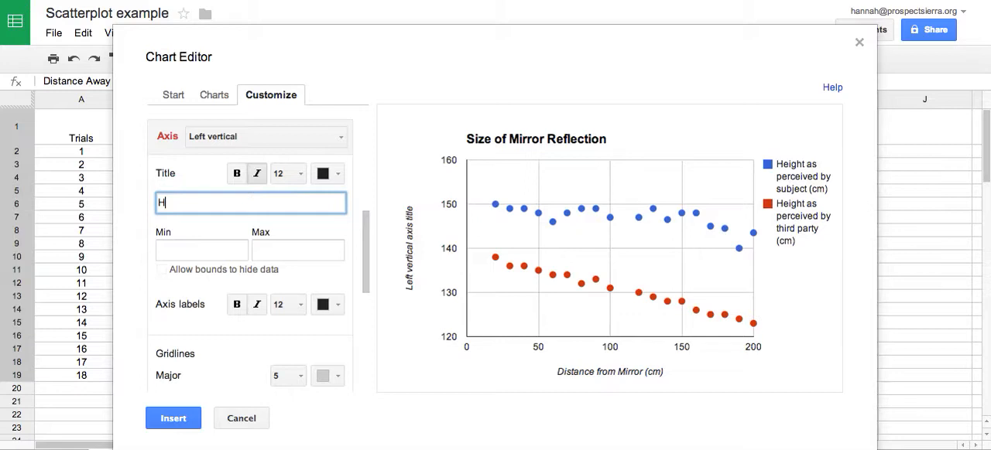
pyautogui.write('eight of th')
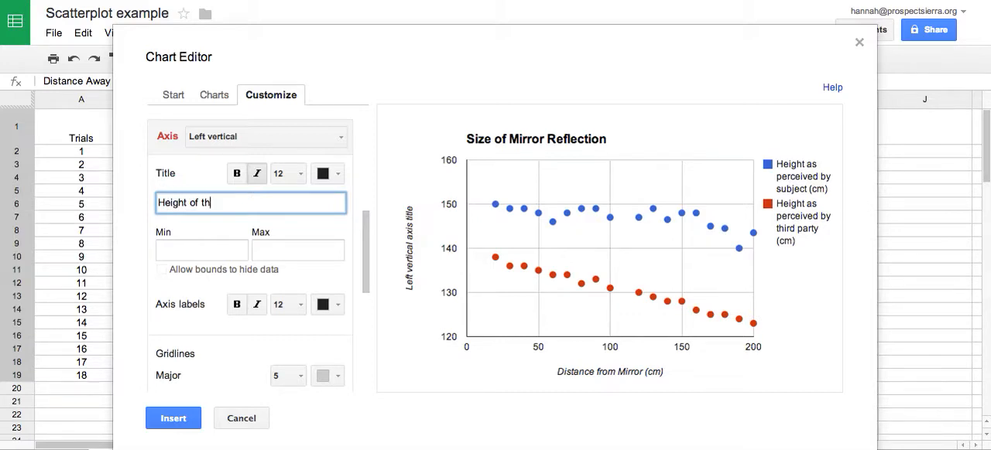
pyautogui.write('e Reflection (cm')
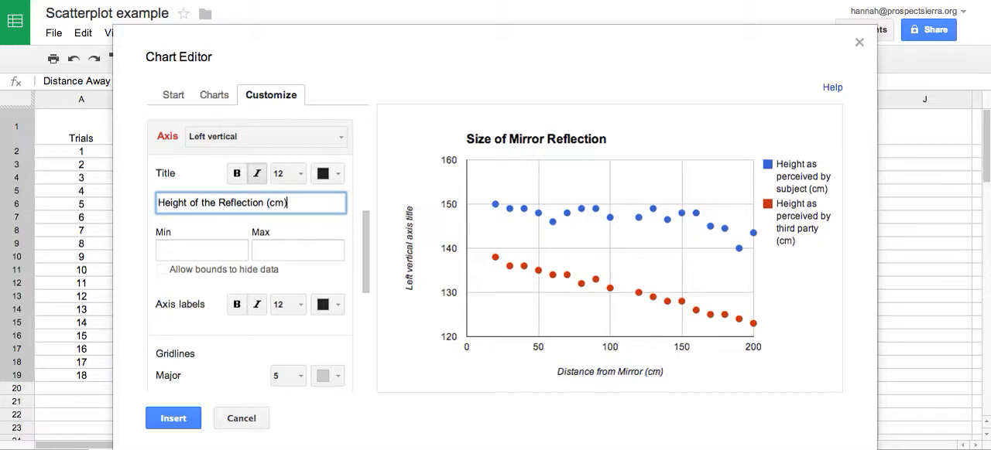
pyautogui.write('Height of the Reflection (cm)')
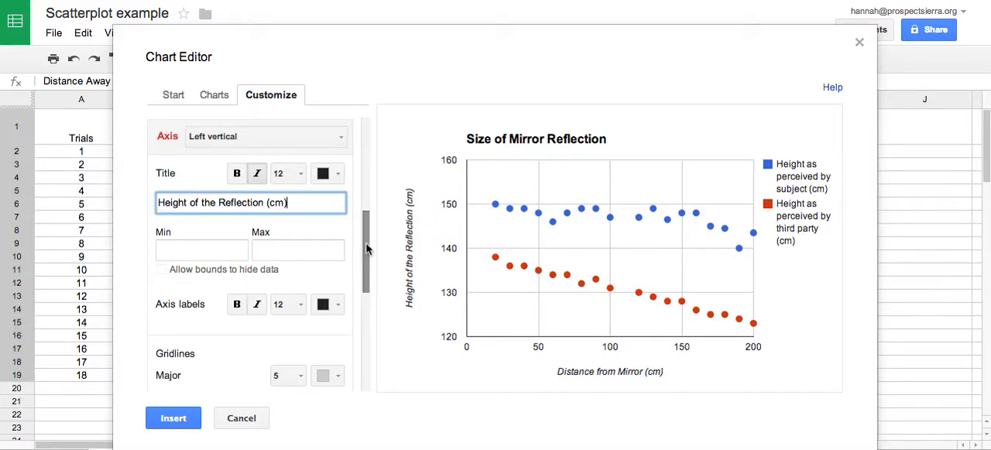
# - Colour the subject-perceived height points light green with point size 7px
pyautogui.scroll(-3)
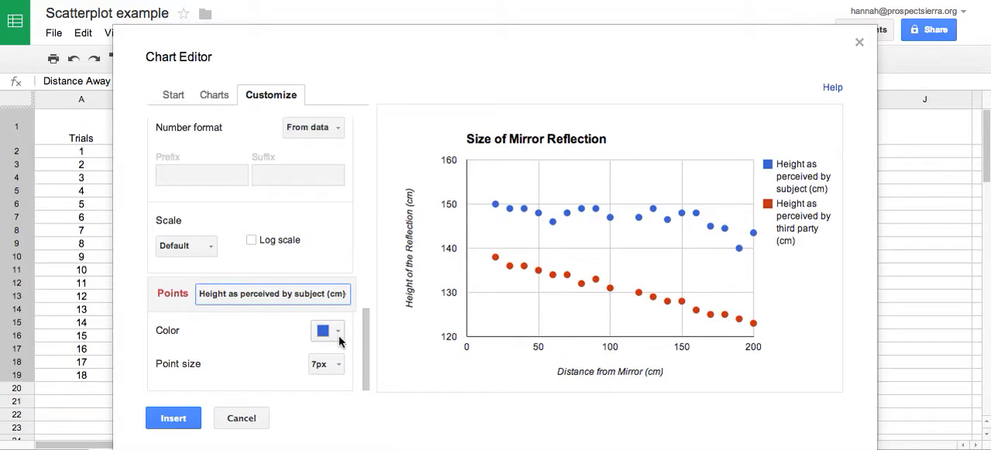
pyautogui.click(272, 294)
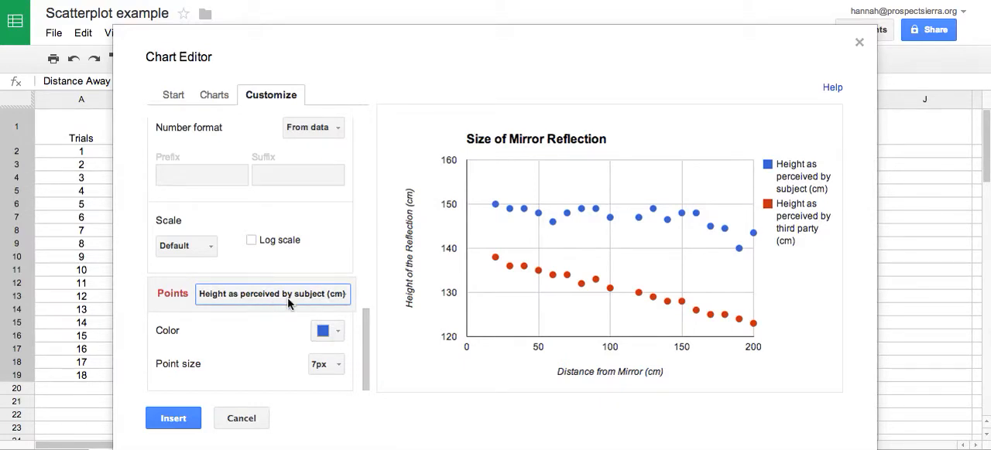
pyautogui.click(322, 330)
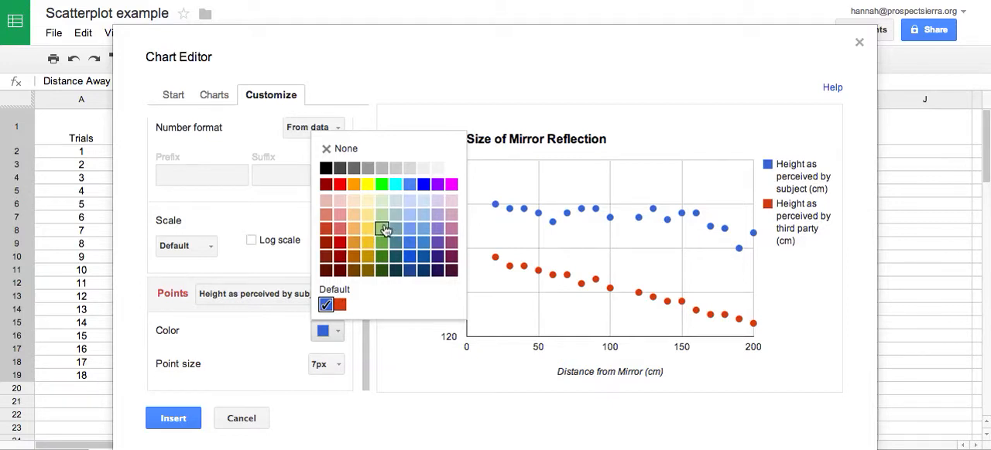
pyautogui.click(381, 224)
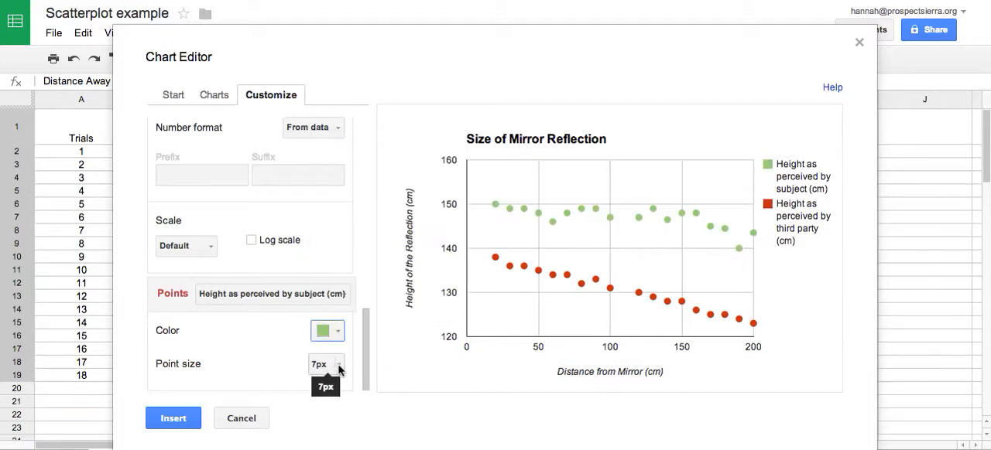
pyautogui.click(326, 366)
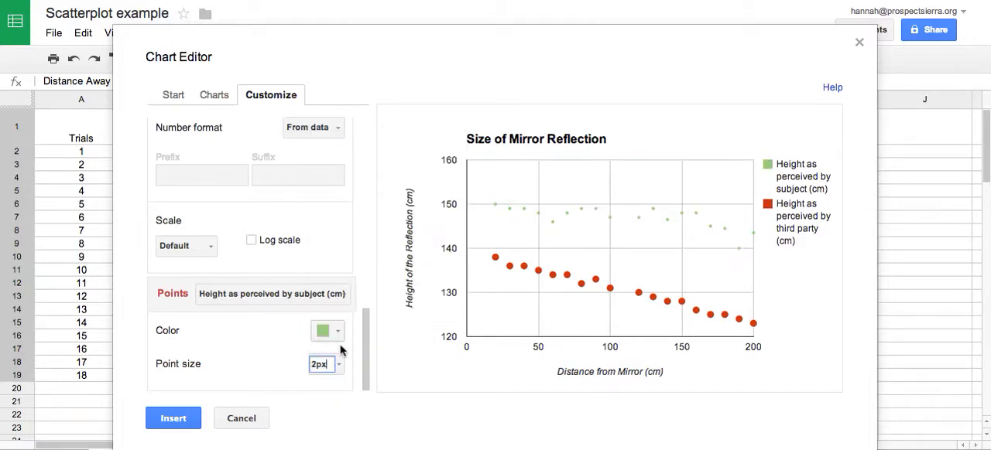
pyautogui.write('7px')
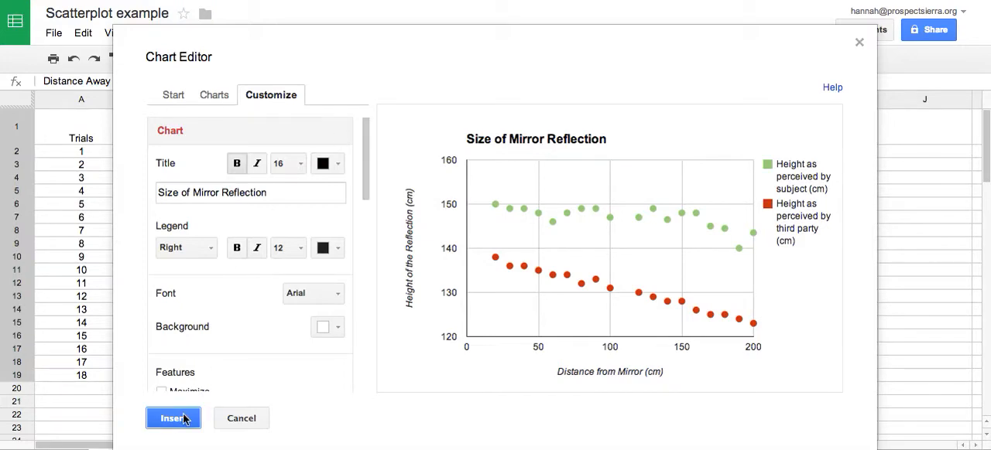
# - Insert the finished scatter chart onto the sheet beside the data table
pyautogui.click(173, 418)
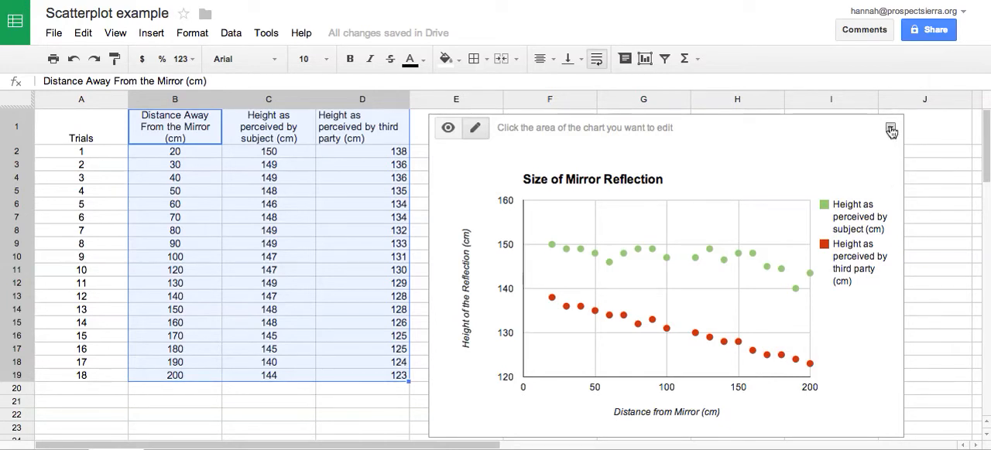
pyautogui.click(890, 127)
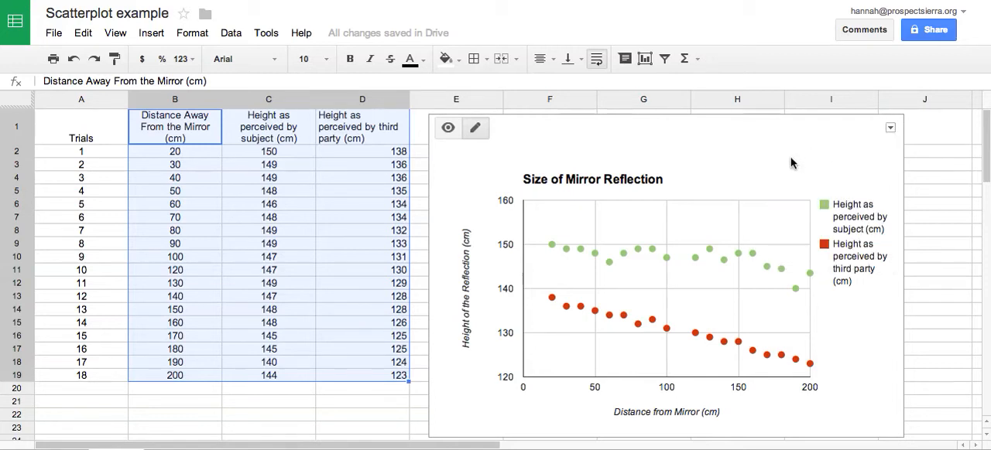
pyautogui.moveTo(890, 127)
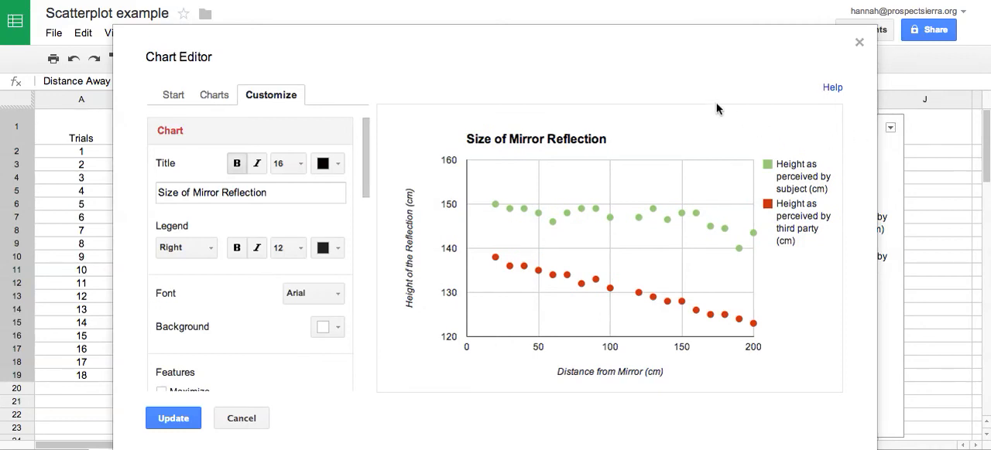
pyautogui.moveTo(354, 172)
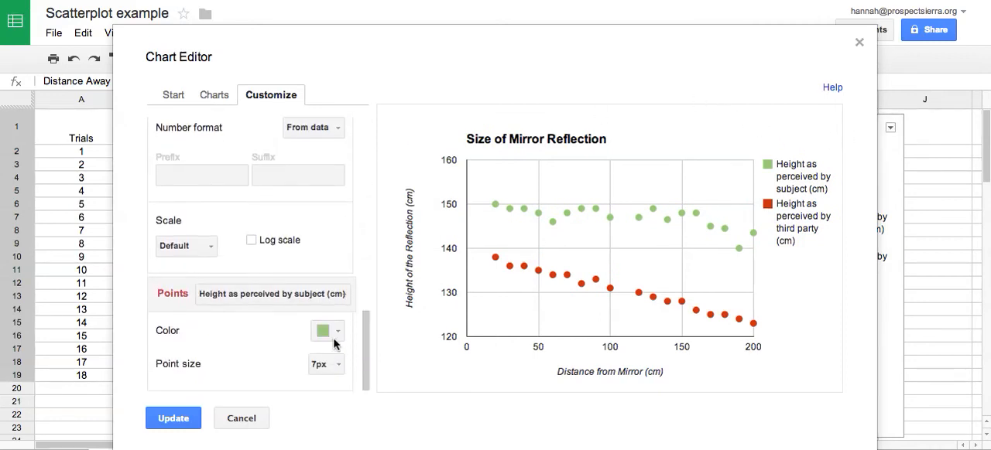
# - Set the subject-perceived height points back to blue in the reopened editor
pyautogui.click(325, 330)
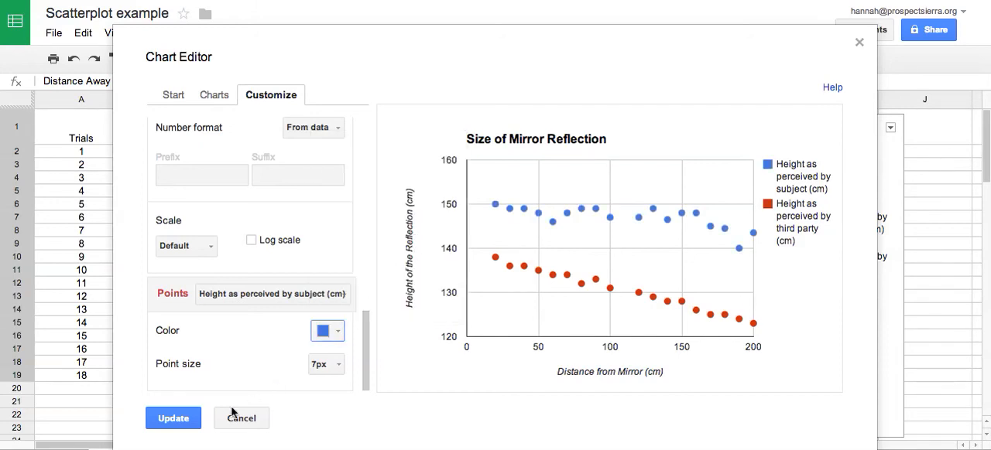
# - Close the Chart Editor, leaving the blue-point scatter chart beside the table
pyautogui.click(174, 418)
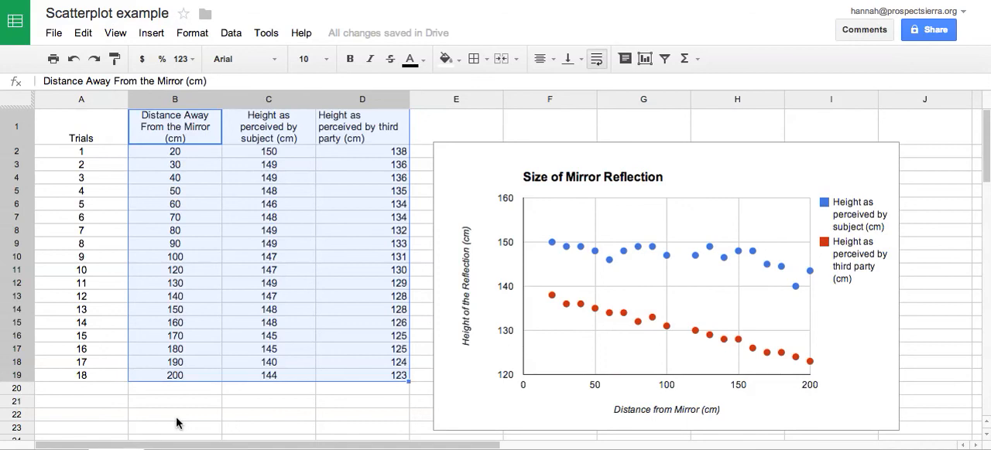
pyautogui.moveTo(363, 384)
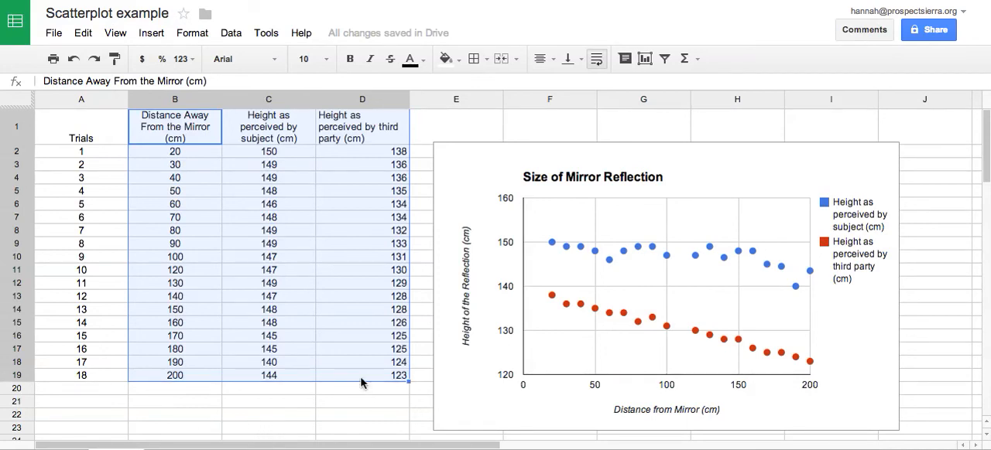
pyautogui.moveTo(864, 368)
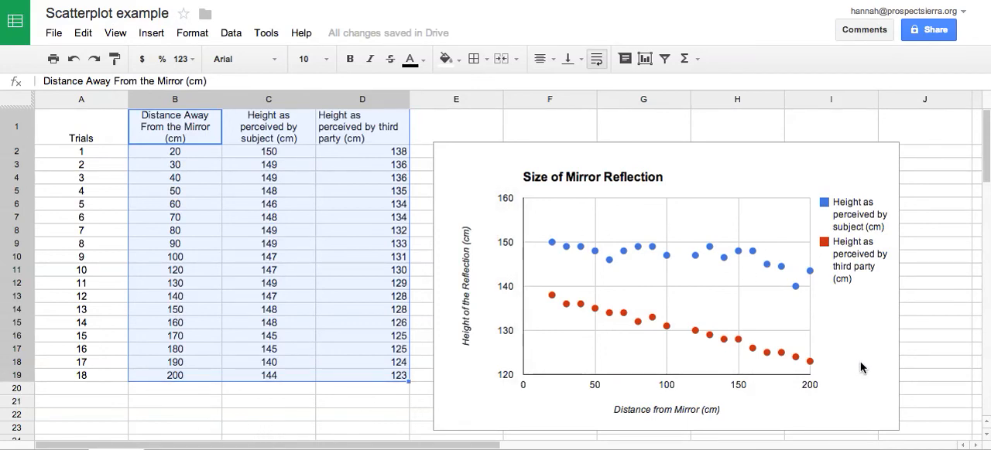